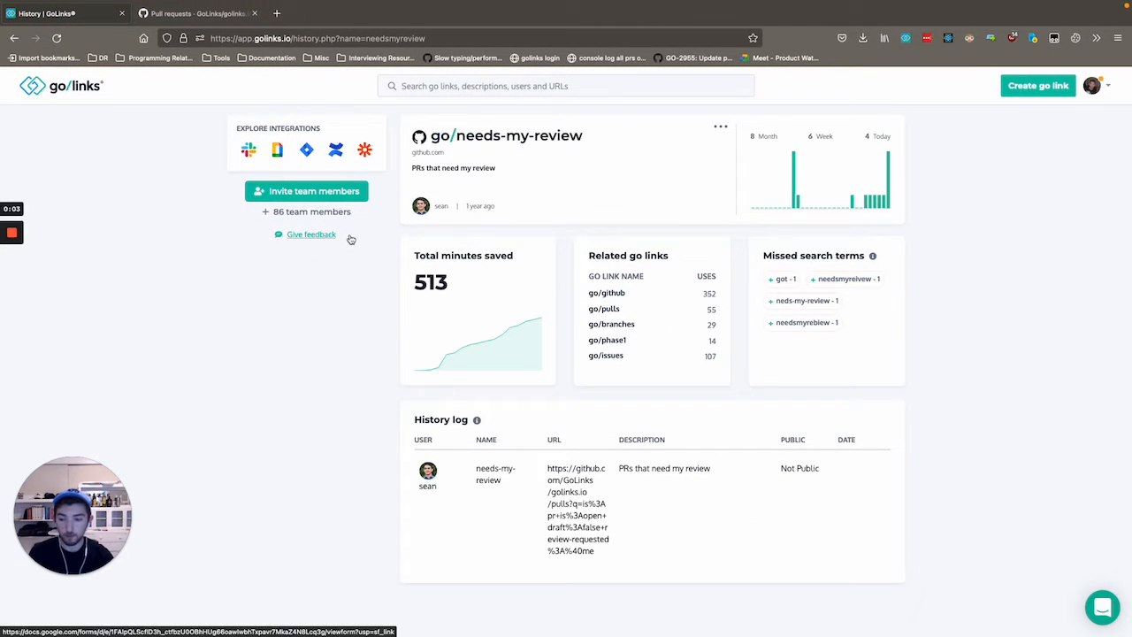
mouse_move(343, 246)
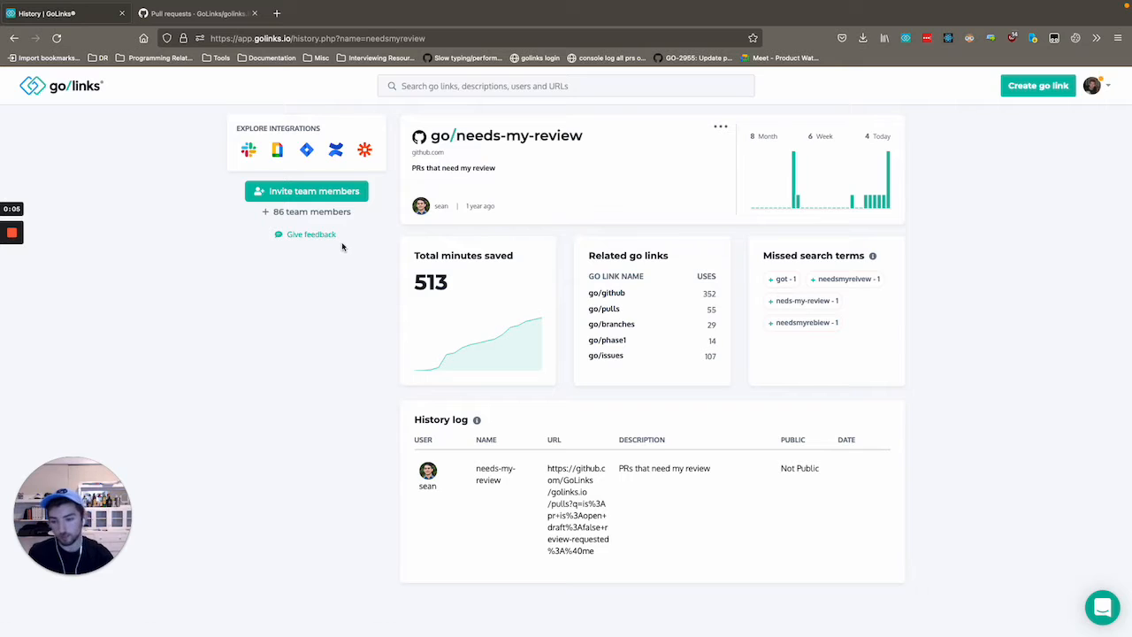
mouse_move(457, 269)
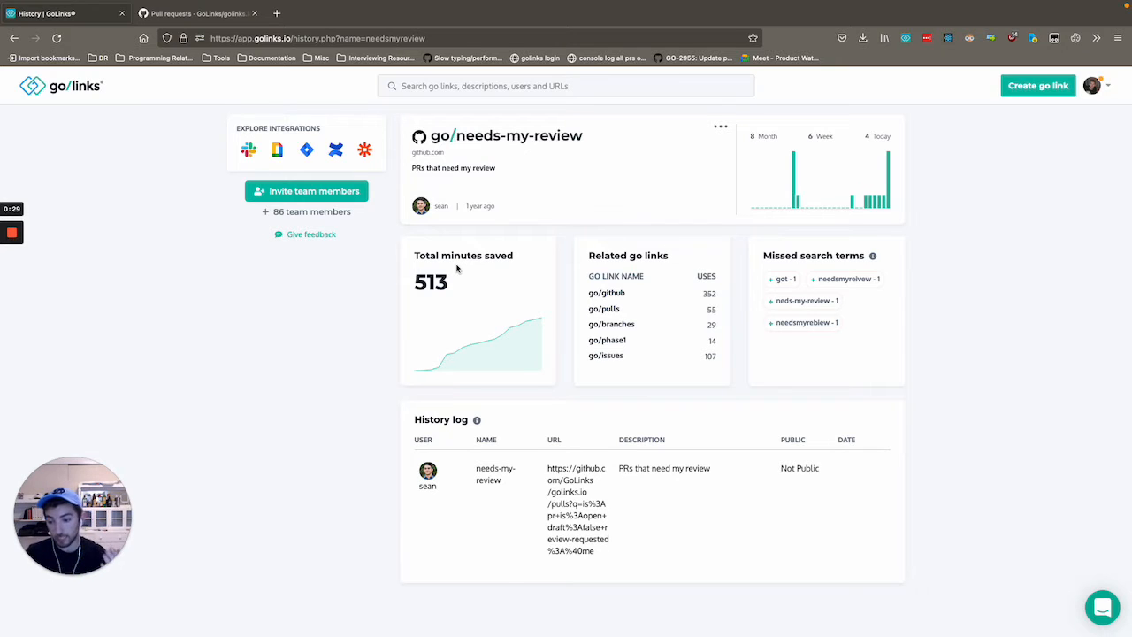
mouse_move(601, 464)
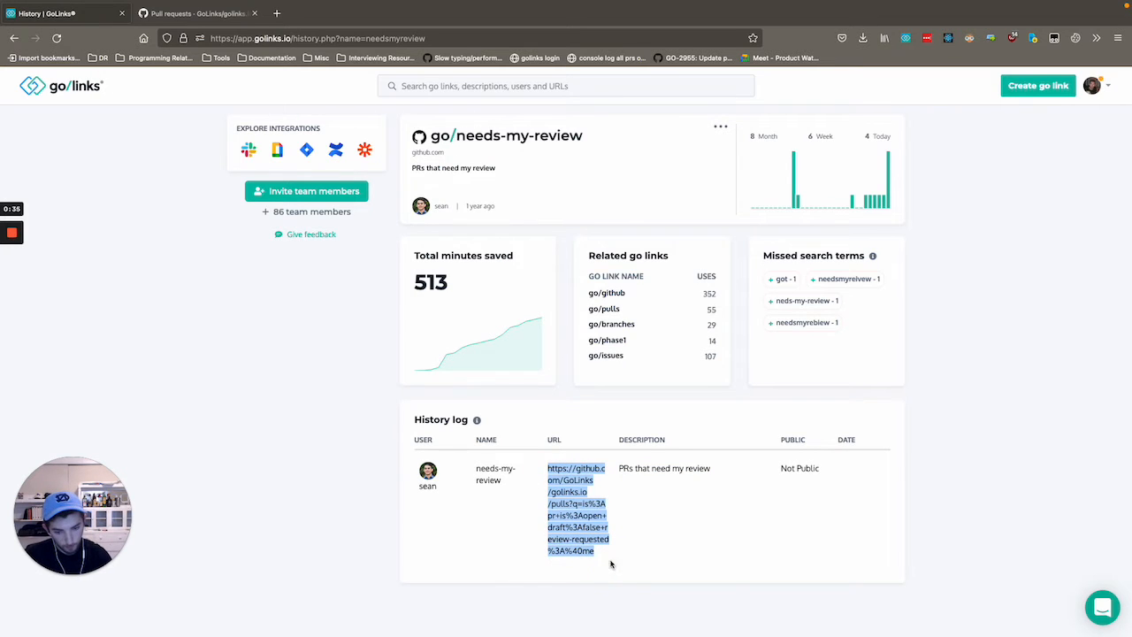
mouse_move(687, 395)
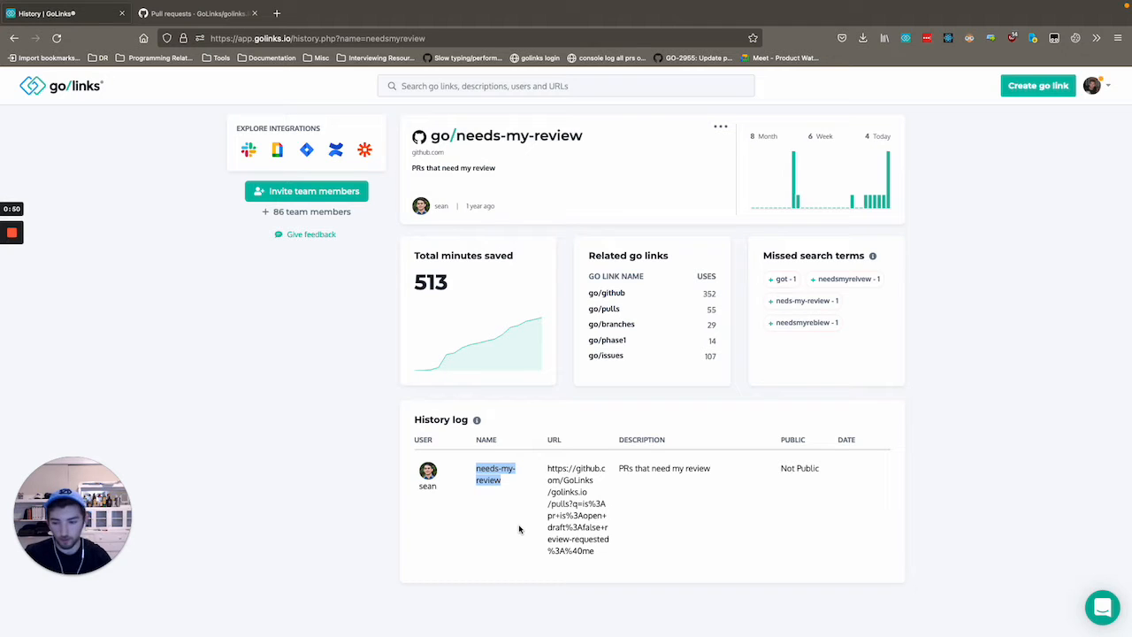
mouse_move(501, 530)
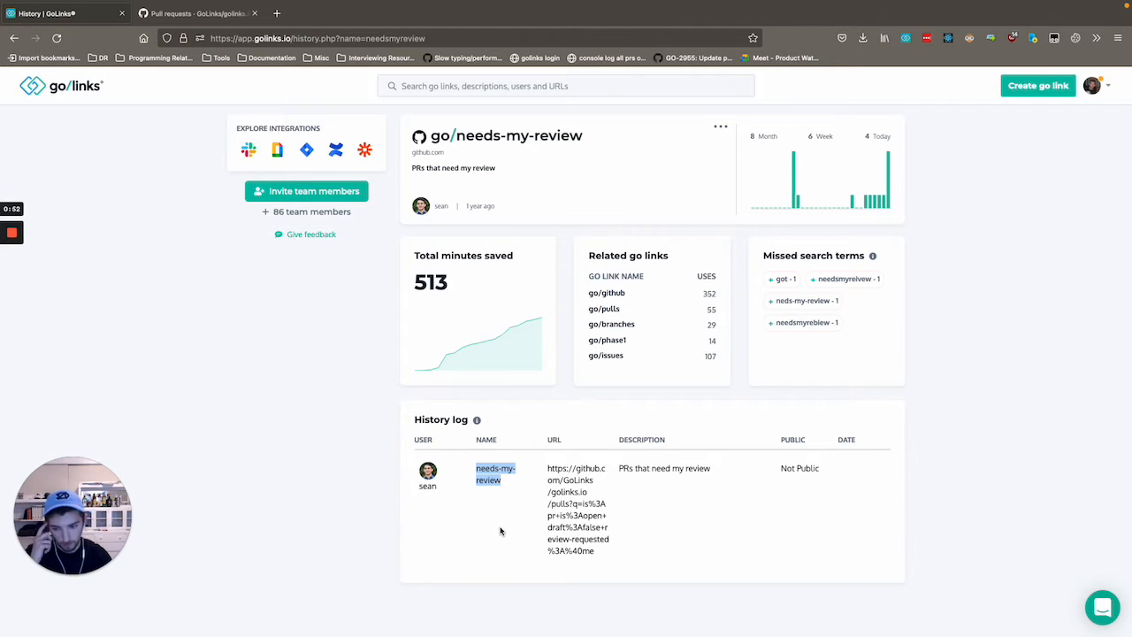
mouse_move(748, 525)
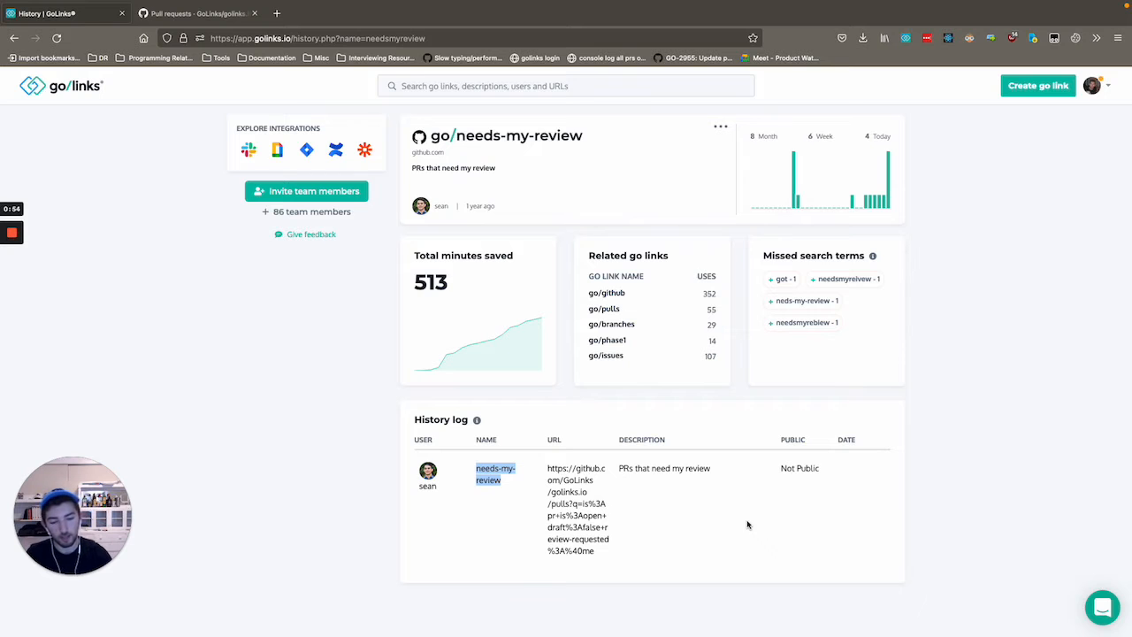
Show the GoLinks/golinks.io pull requests filtered to open, non-draft PRs awaiting my review.
left_click(195, 13)
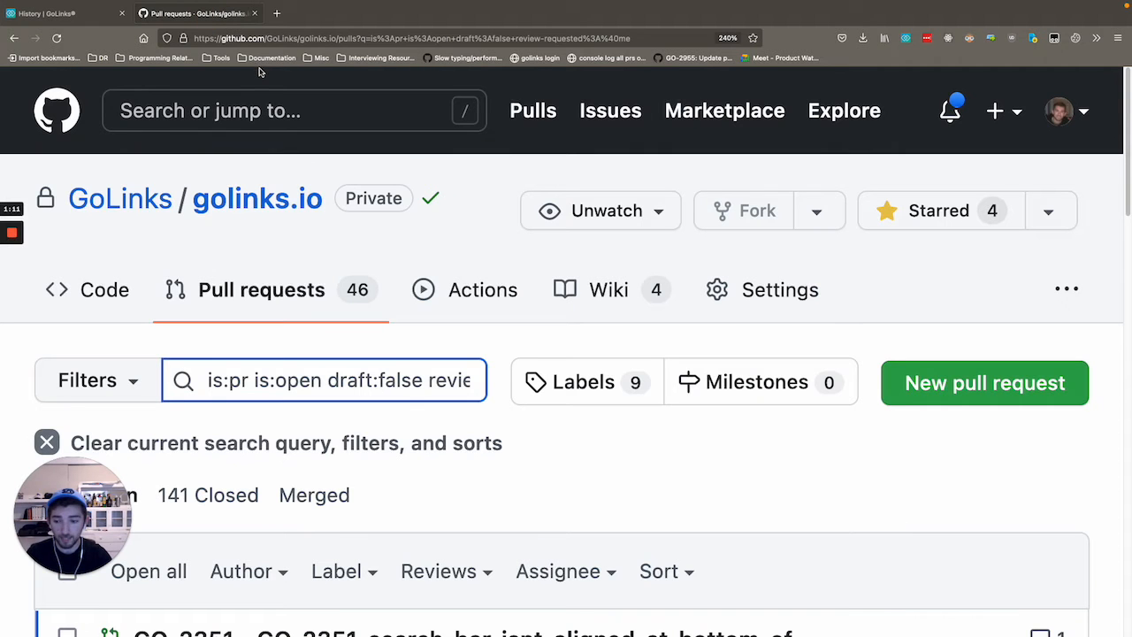
mouse_move(285, 85)
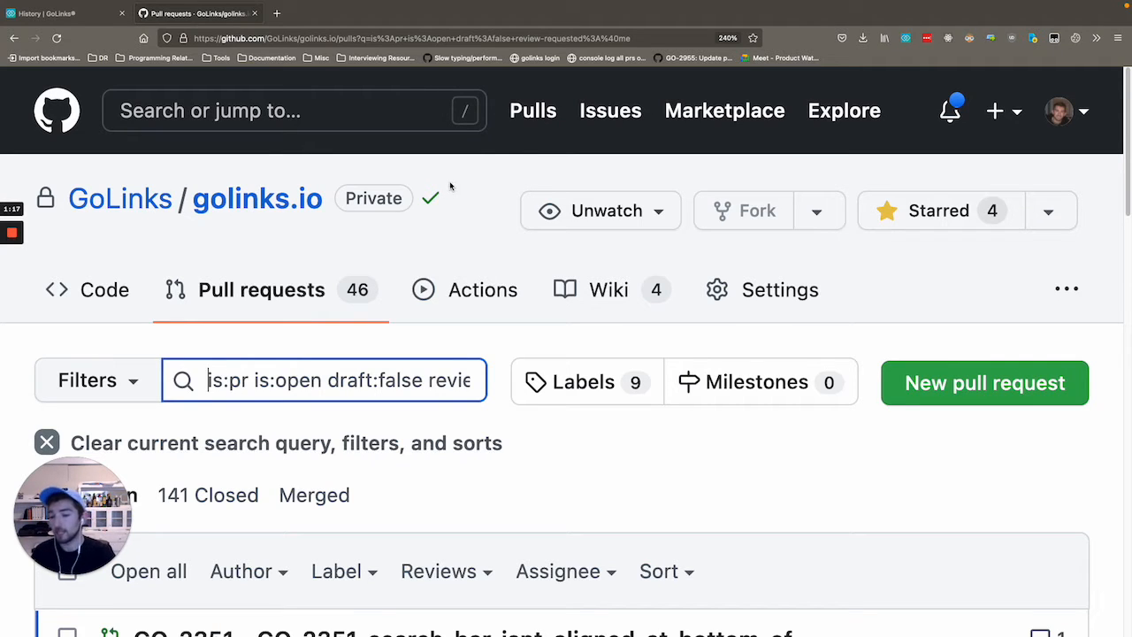
Select the full search query to inspect it, then return to the go/needs-my-review history page.
triple_click(340, 380)
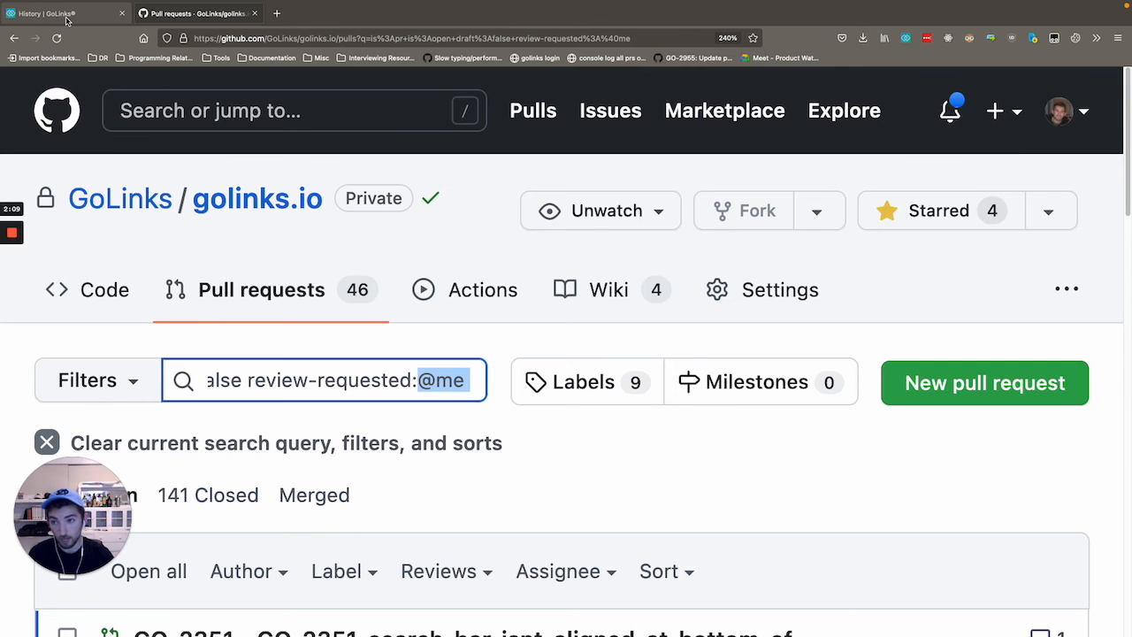
left_click(62, 12)
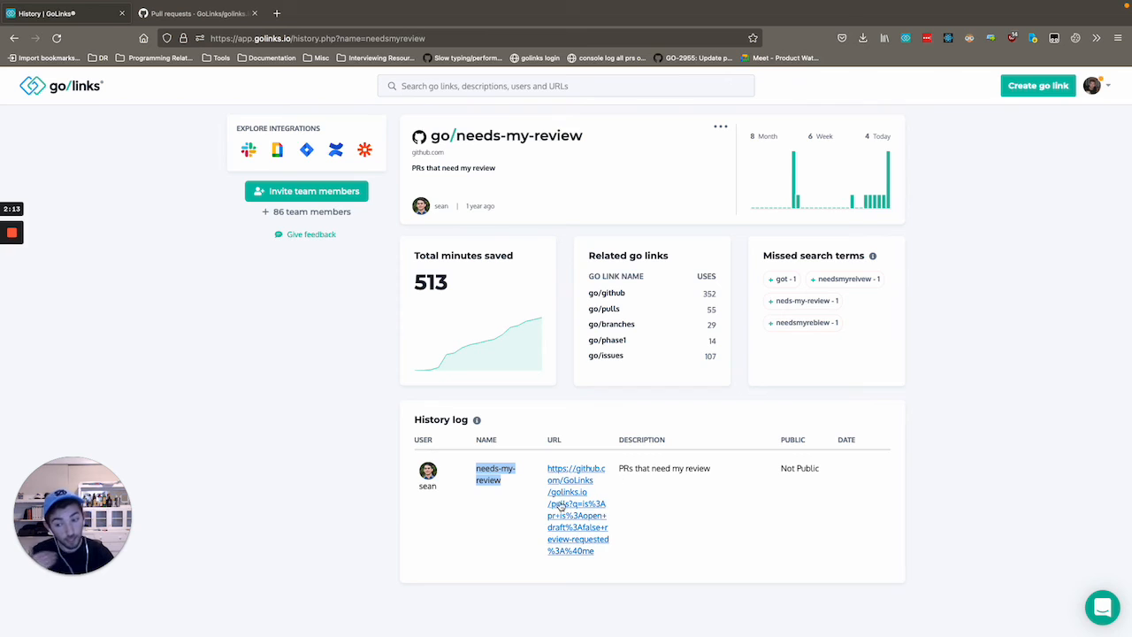
mouse_move(577, 514)
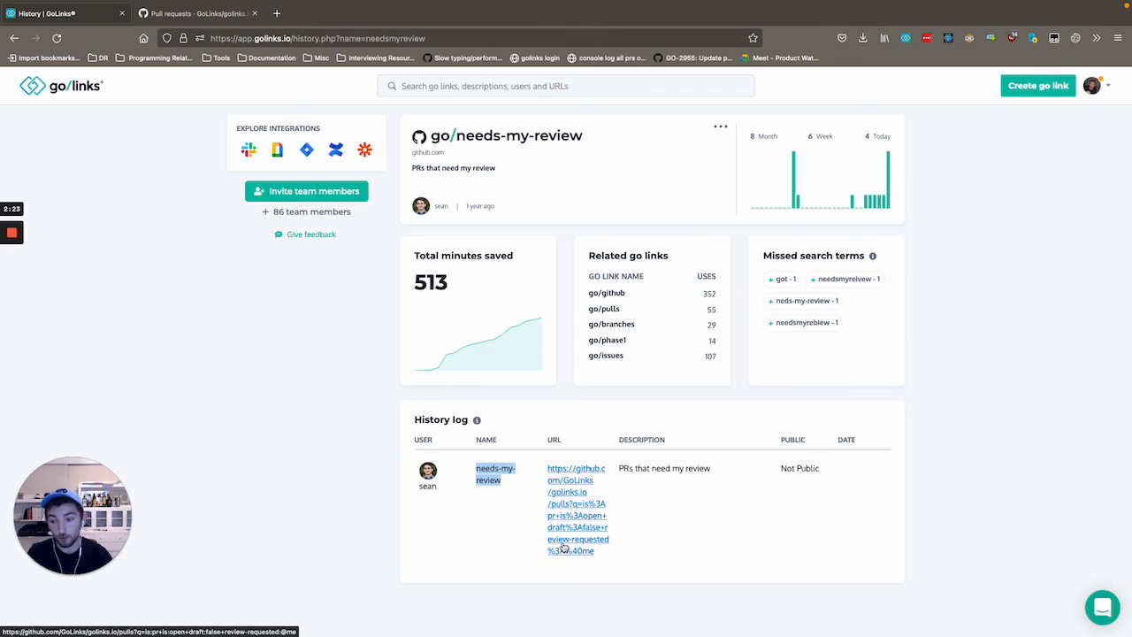
mouse_move(570, 549)
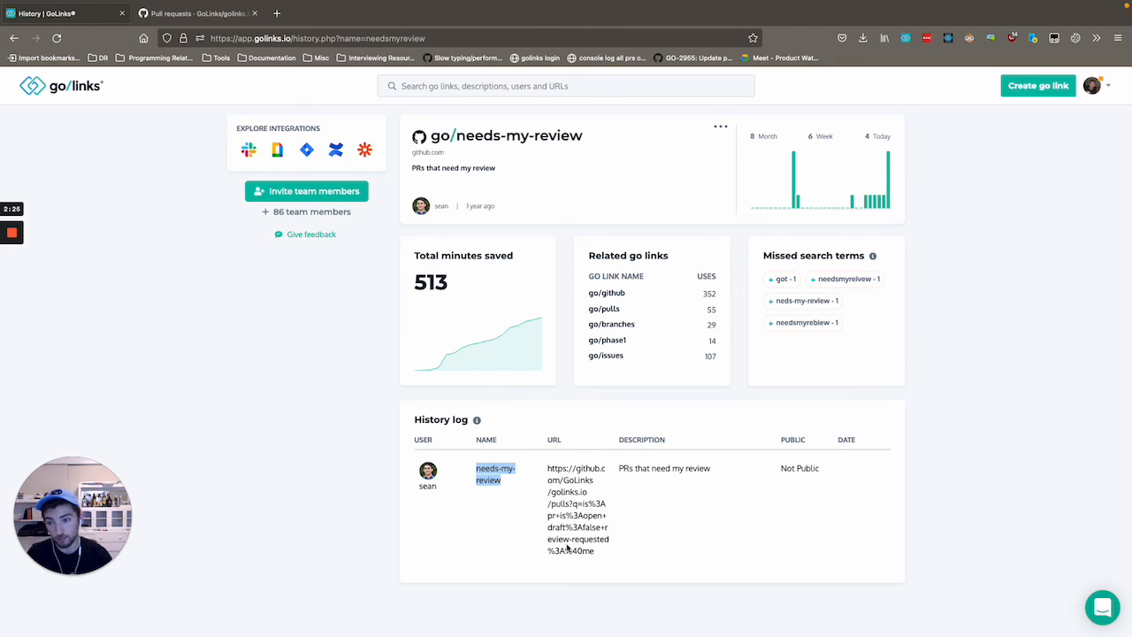